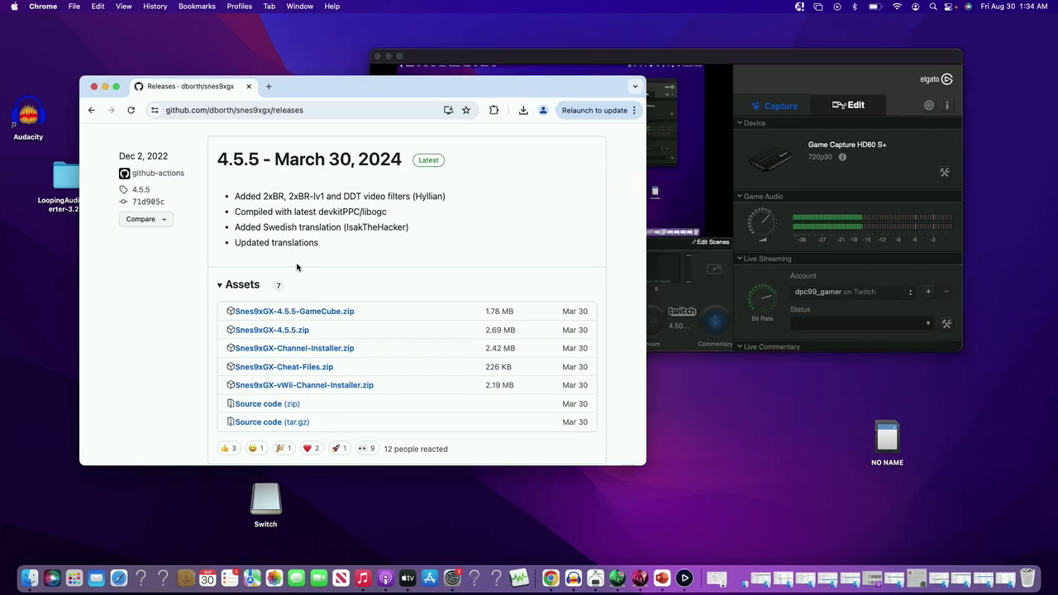
mouse_move(212, 248)
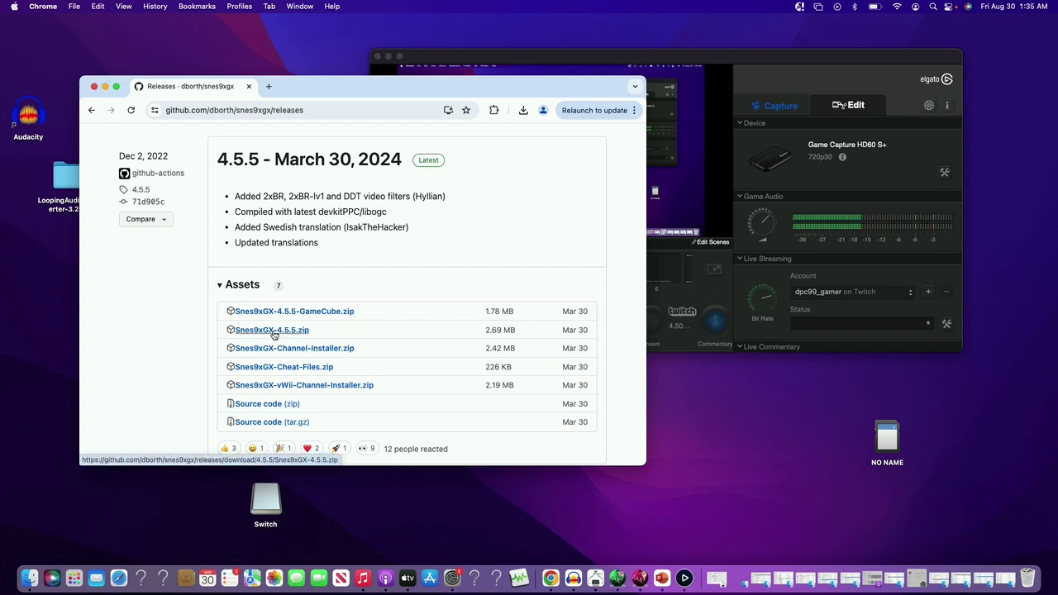
mouse_move(275, 337)
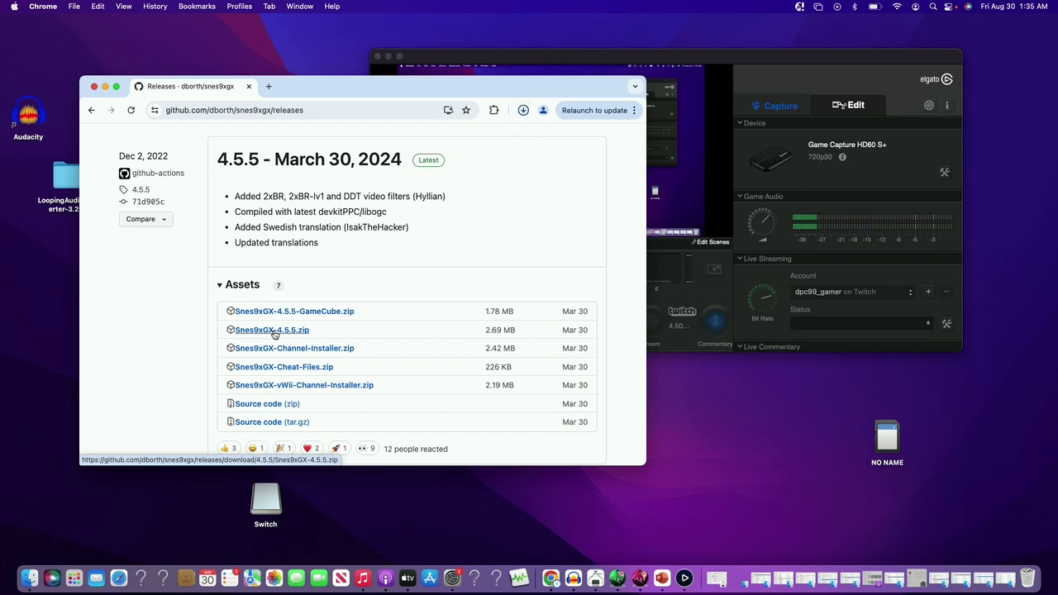
Download the Snes9xGX-4.5.5.zip release asset into Downloads.
left_click(271, 331)
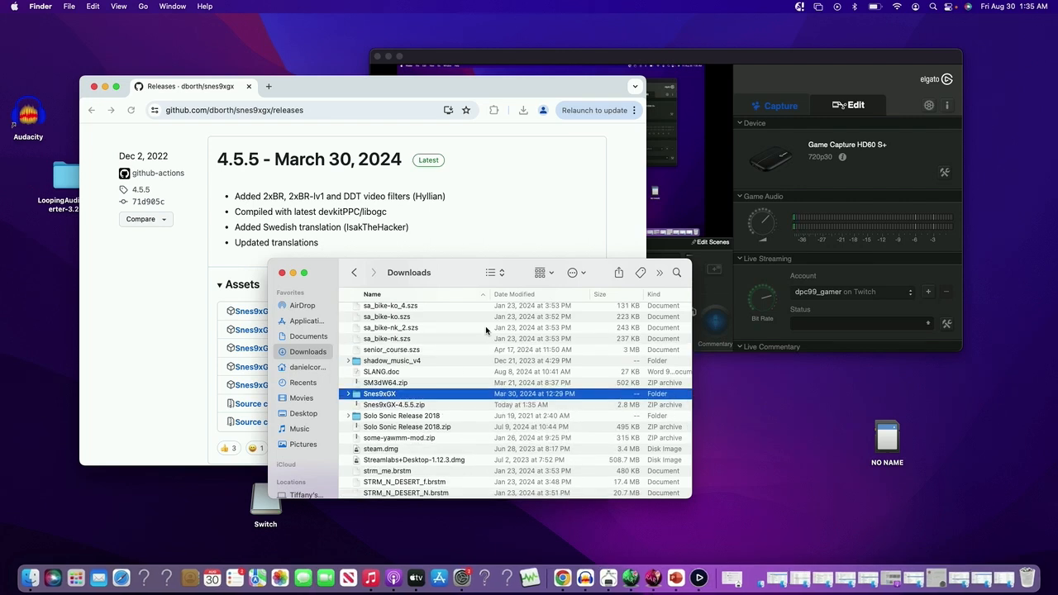
mouse_move(400, 393)
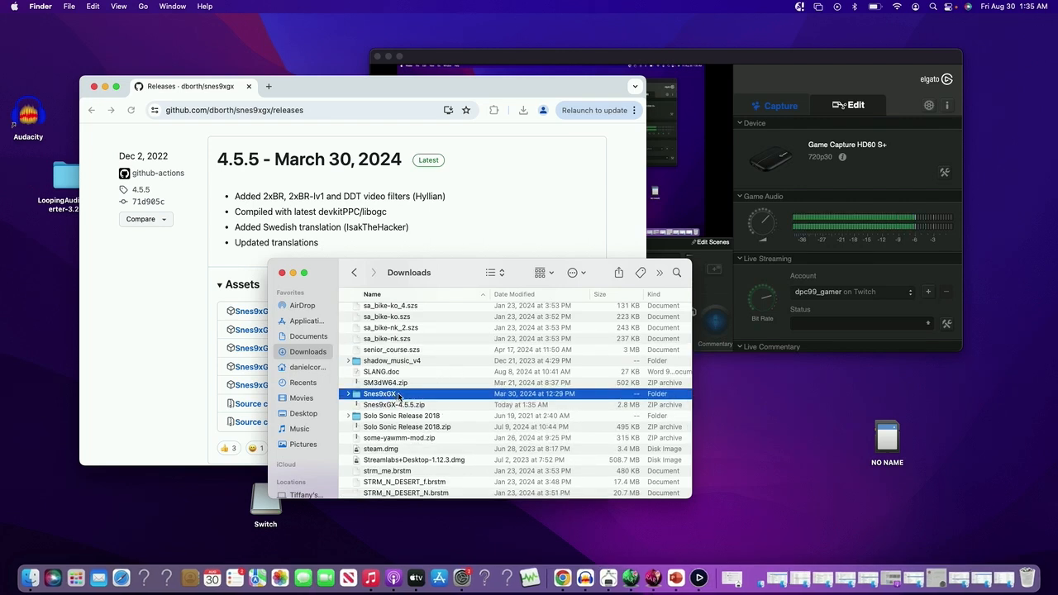
Open the extracted Snes9xGX folder in Downloads, revealing its apps and snes9xgx folders.
double_click(377, 394)
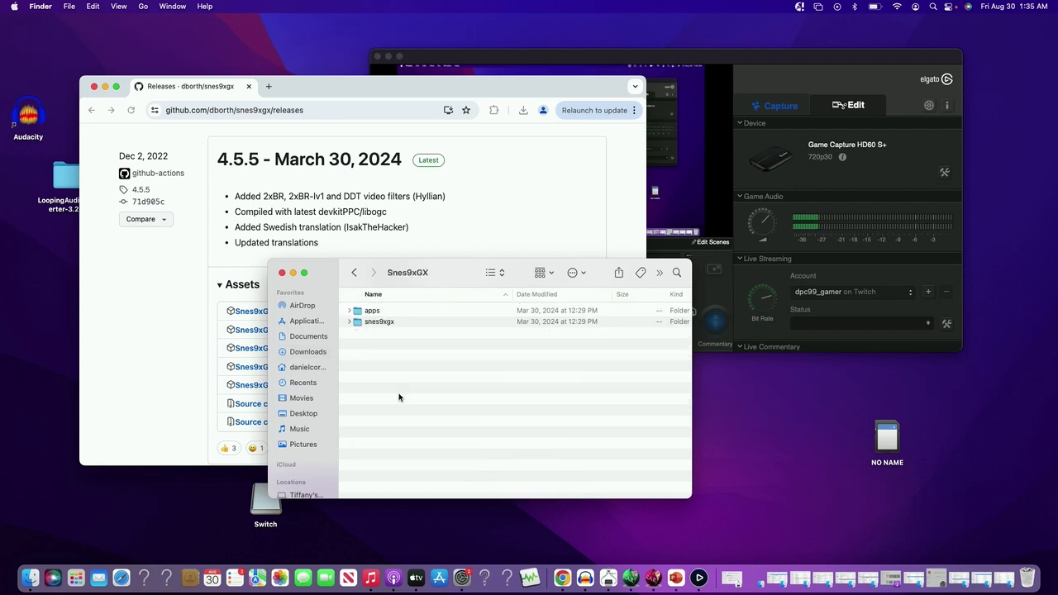
mouse_move(886, 433)
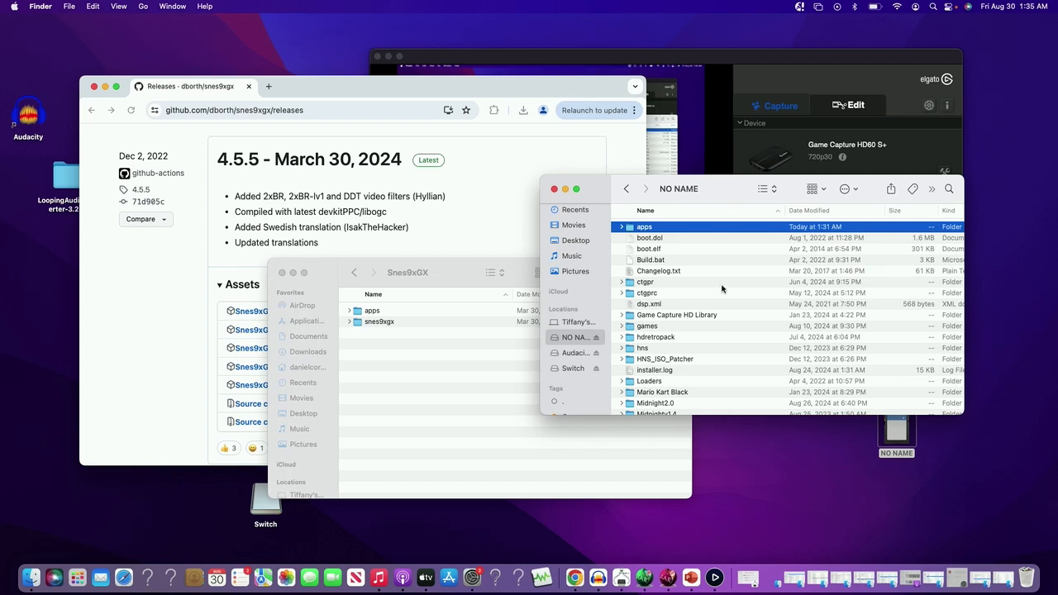
Copy apps and snes9xgx onto the NO NAME card, replacing its existing apps folder.
left_click(647, 292)
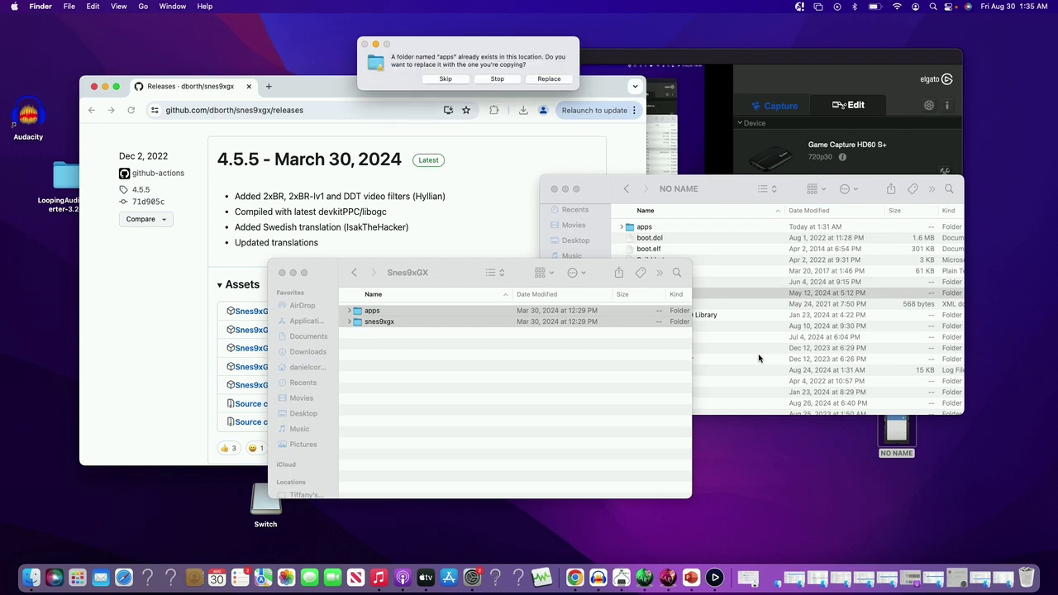
mouse_move(552, 81)
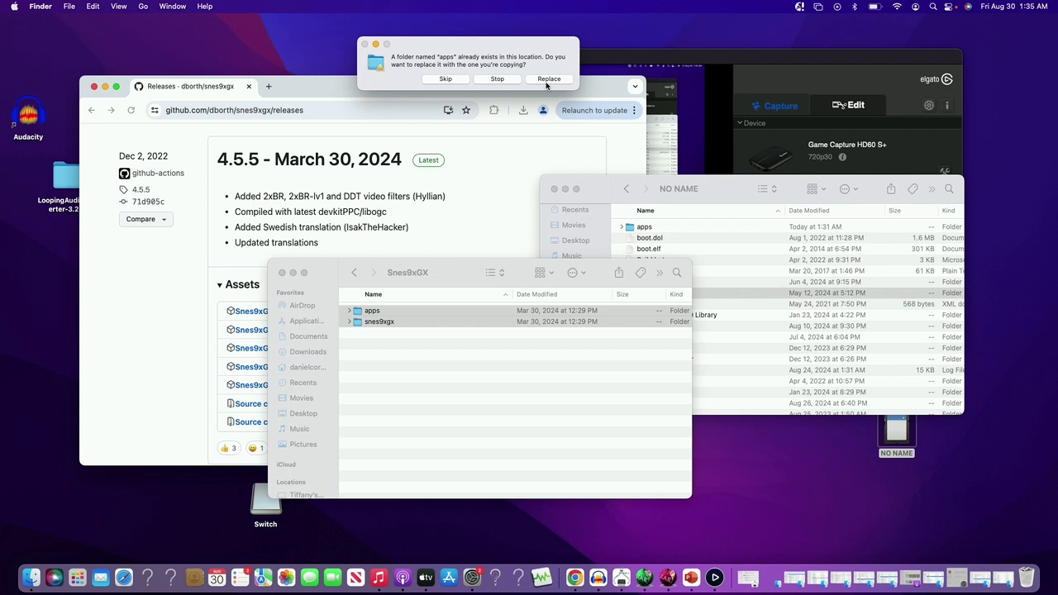
left_click(548, 79)
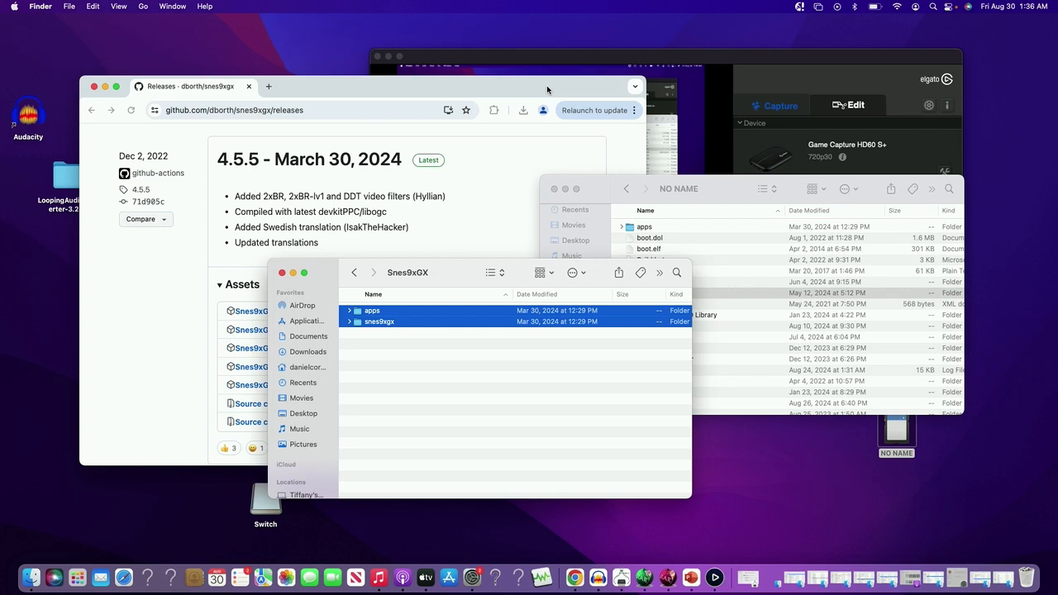
mouse_move(446, 103)
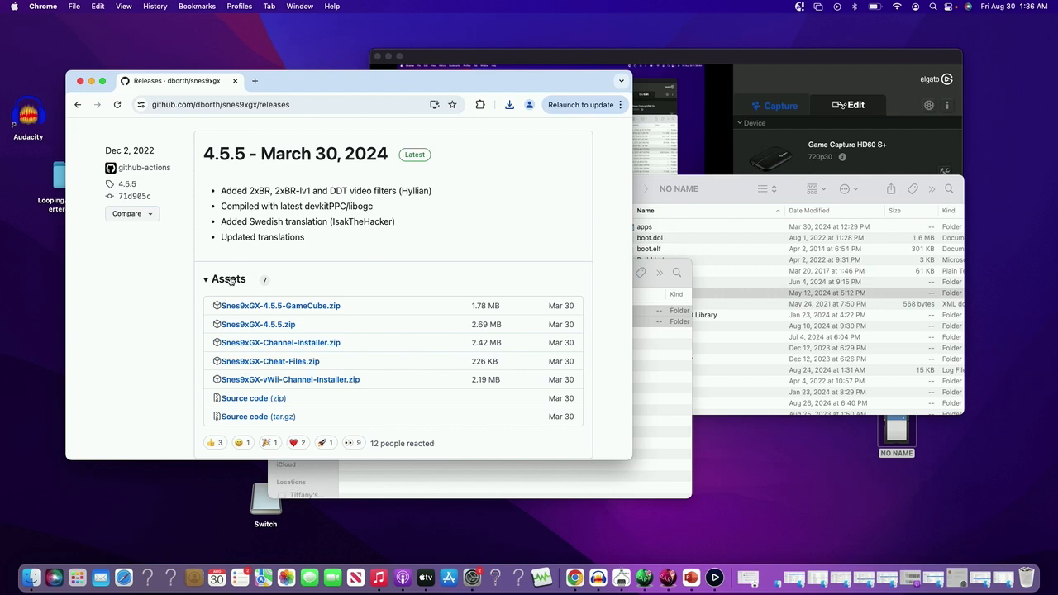
mouse_move(251, 345)
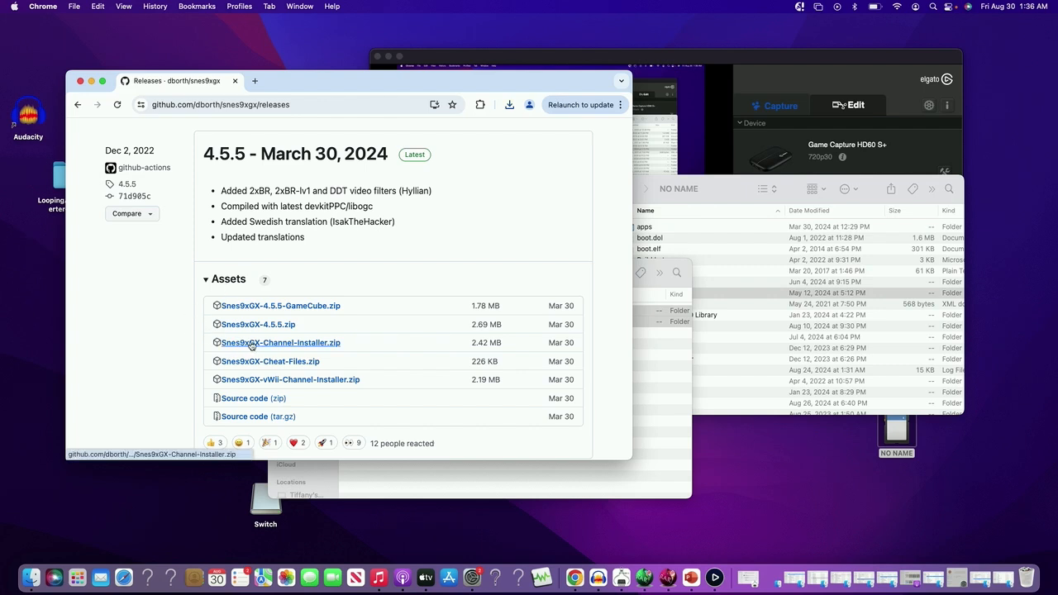
mouse_move(321, 347)
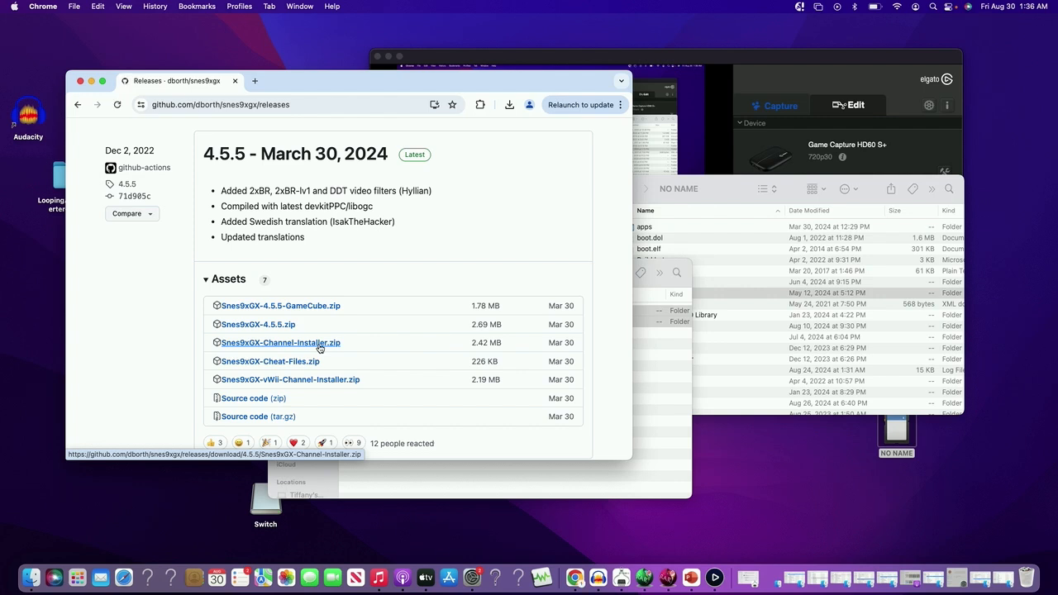
Download Snes9xGX-Channel-Installer.zip from the releases page into Downloads.
left_click(279, 342)
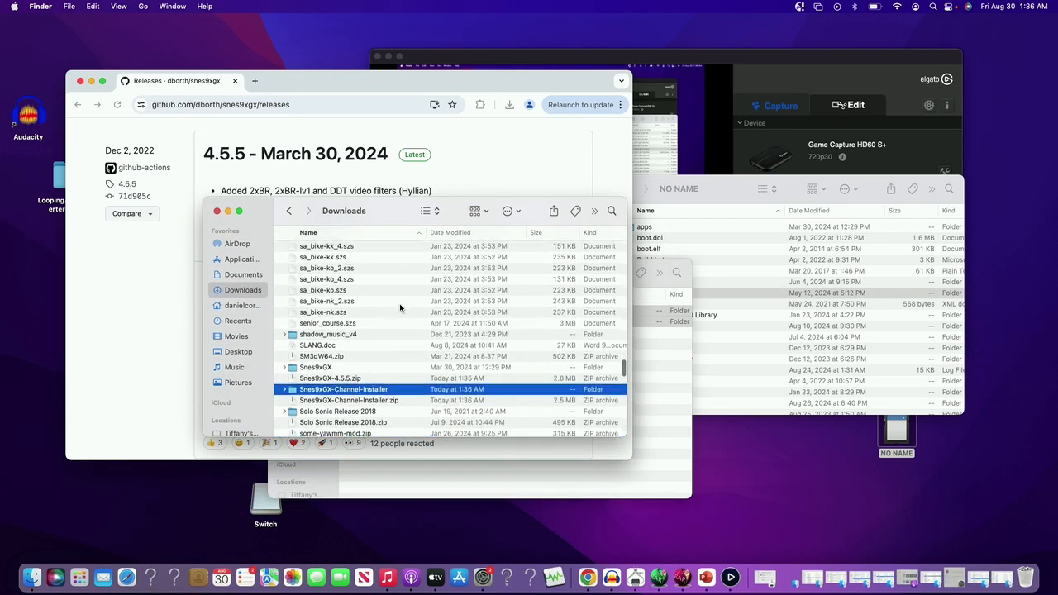
Place snes9xgx-channel-installer beside snes9xgx in the NO NAME card's apps folder.
double_click(347, 390)
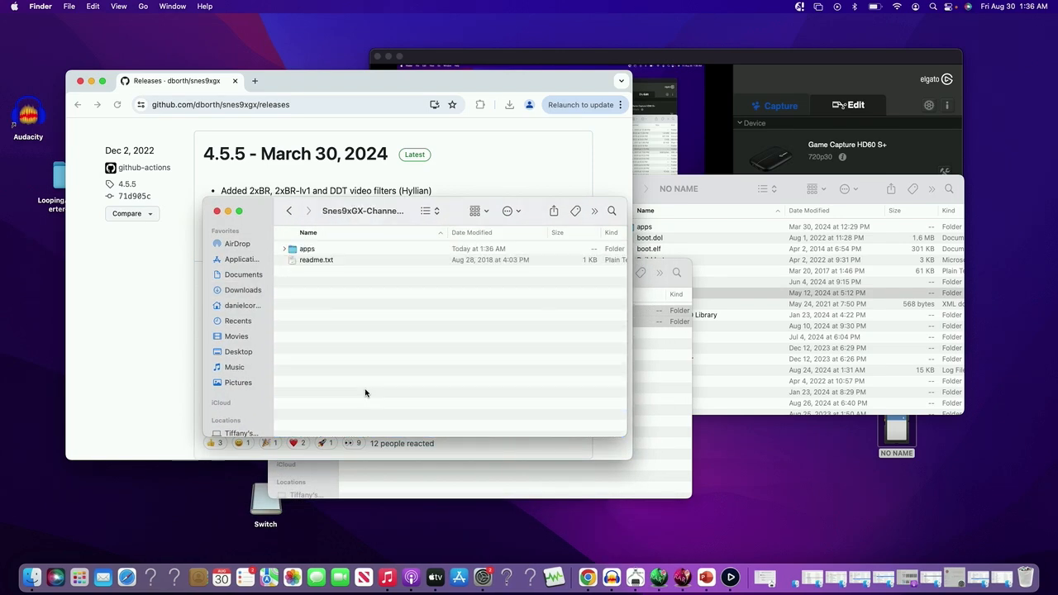
mouse_move(361, 261)
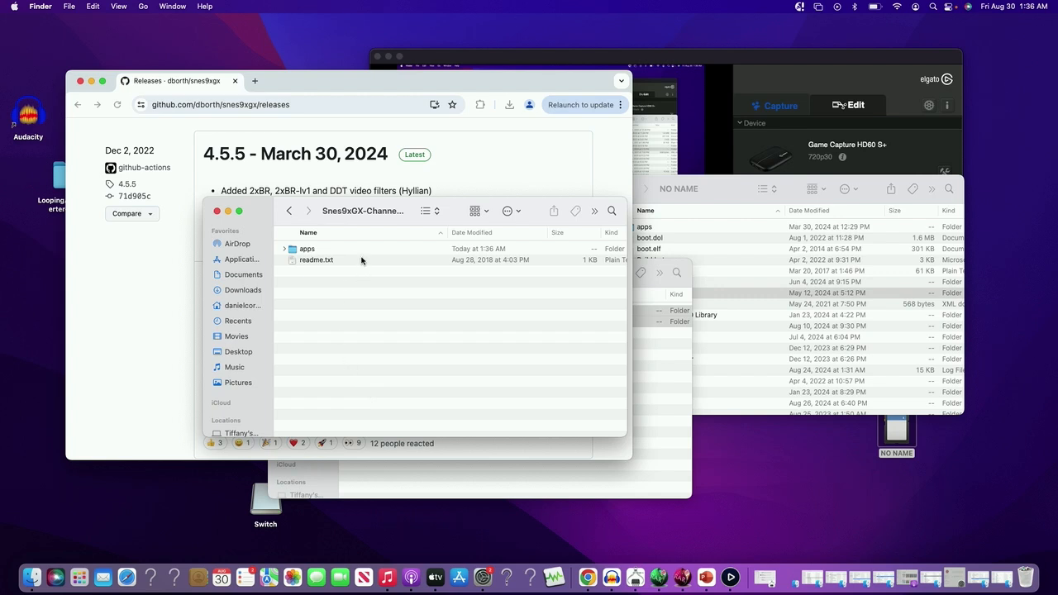
left_click(307, 248)
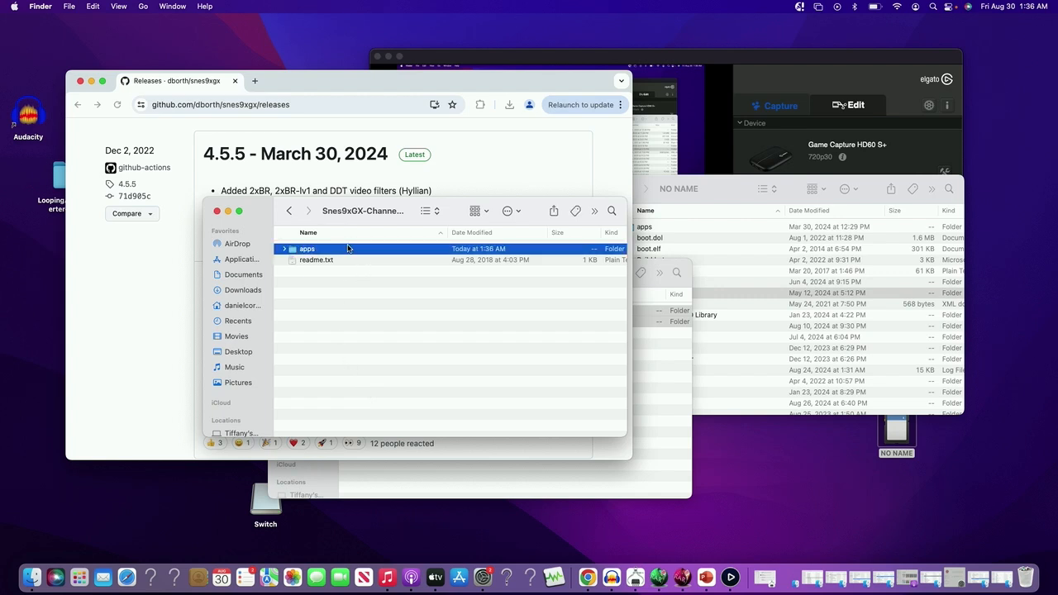
double_click(307, 248)
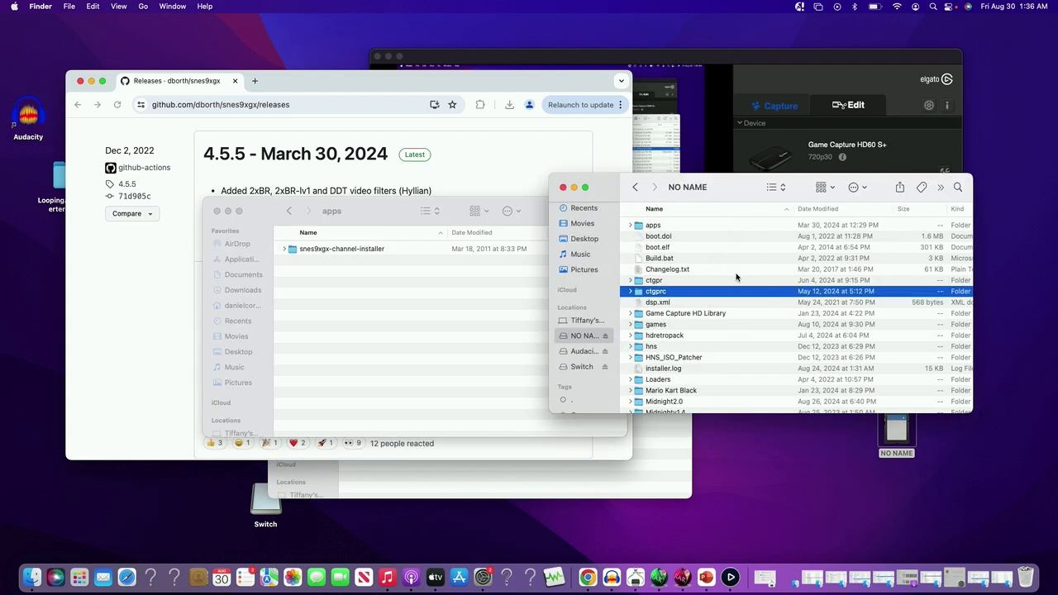
mouse_move(661, 231)
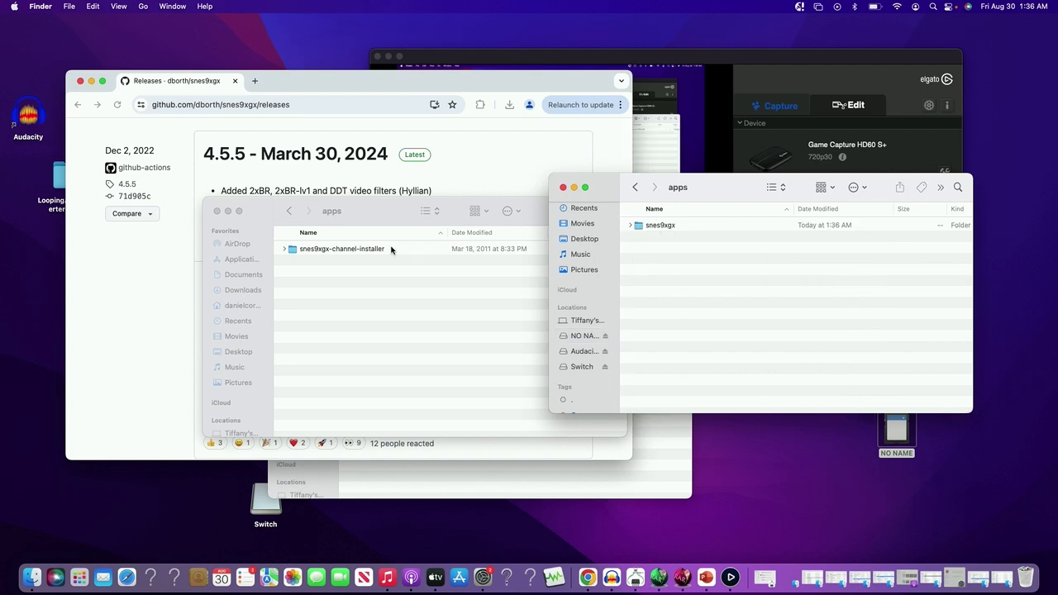
left_click(341, 248)
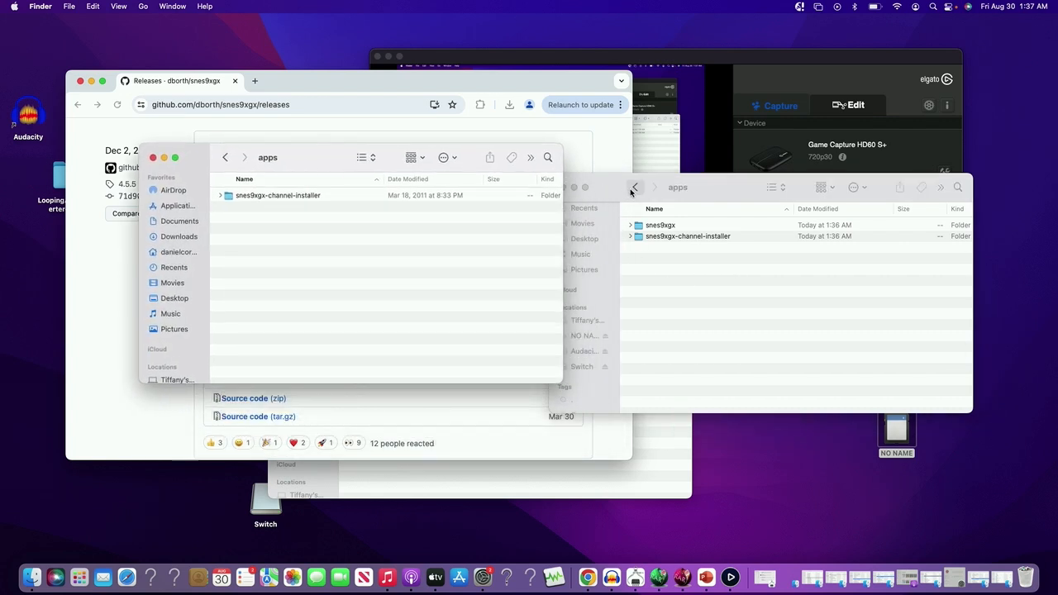
From the card's top level, go into snes9xgx and then its empty roms folder.
left_click(635, 186)
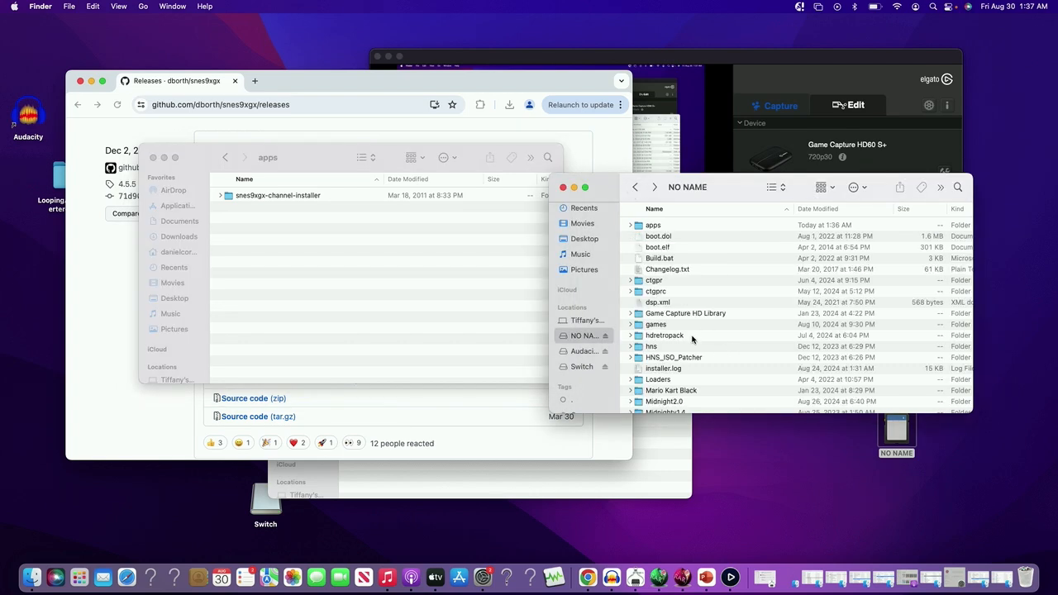
scroll("down", 3)
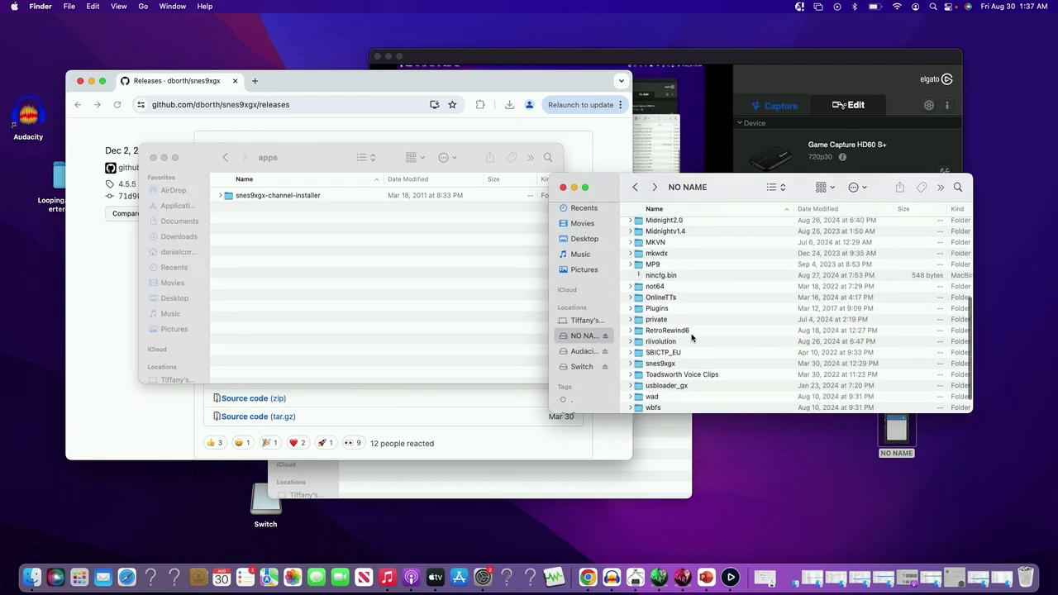
scroll("down", 3)
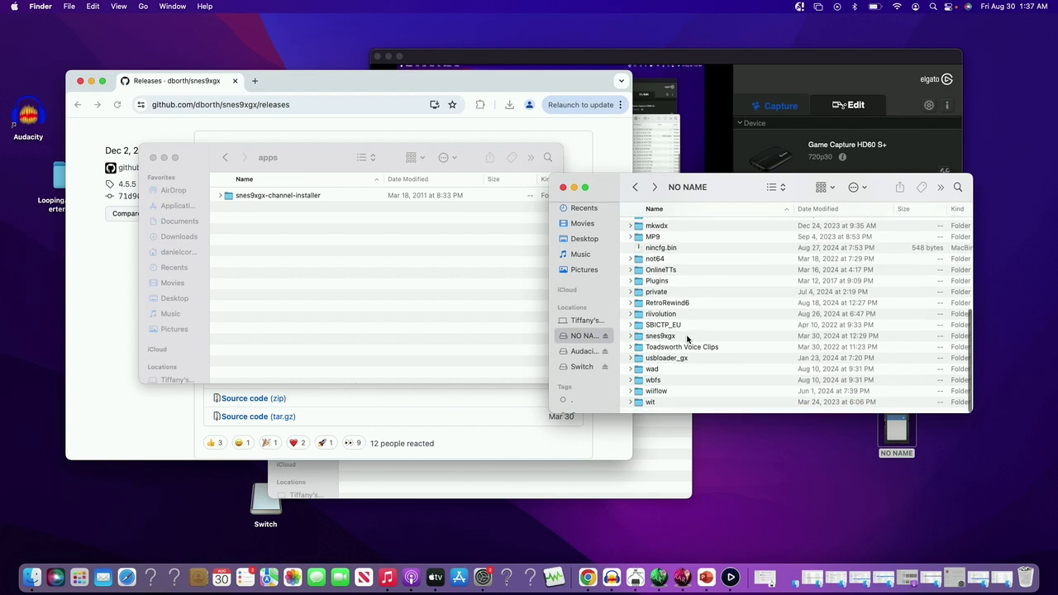
double_click(658, 336)
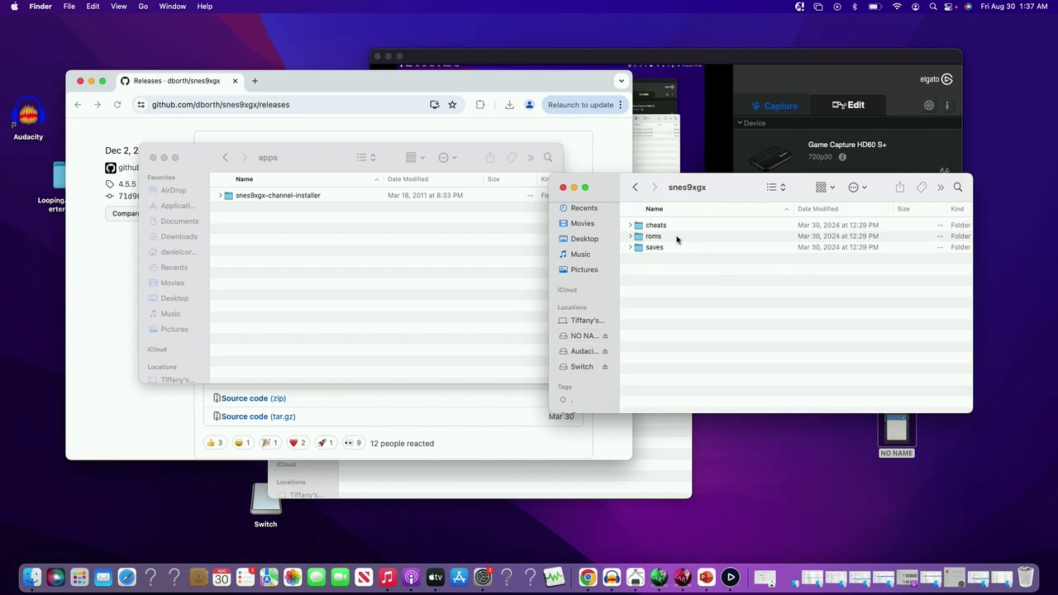
double_click(653, 234)
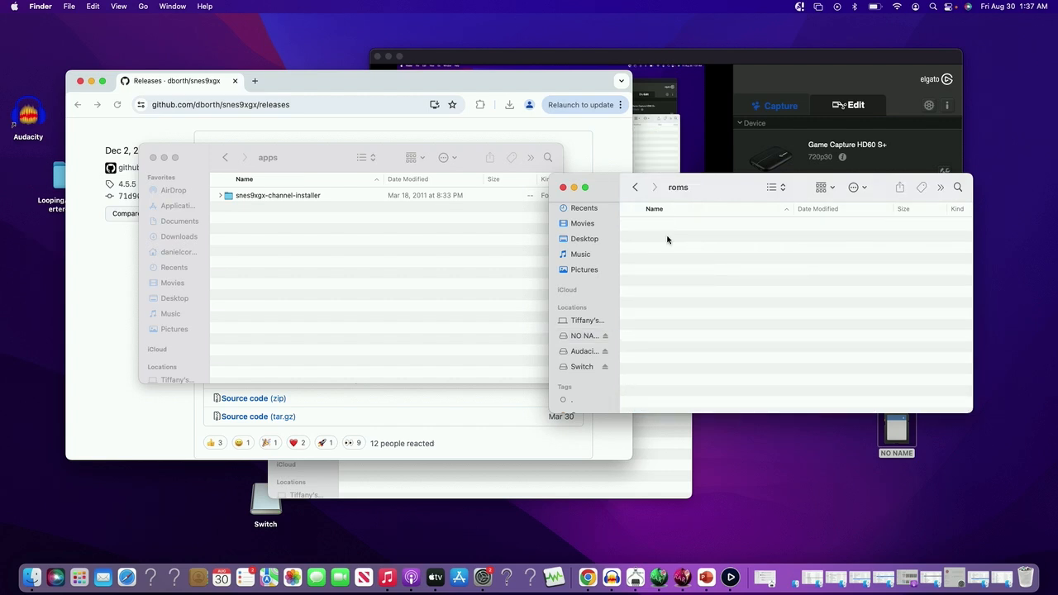
mouse_move(711, 261)
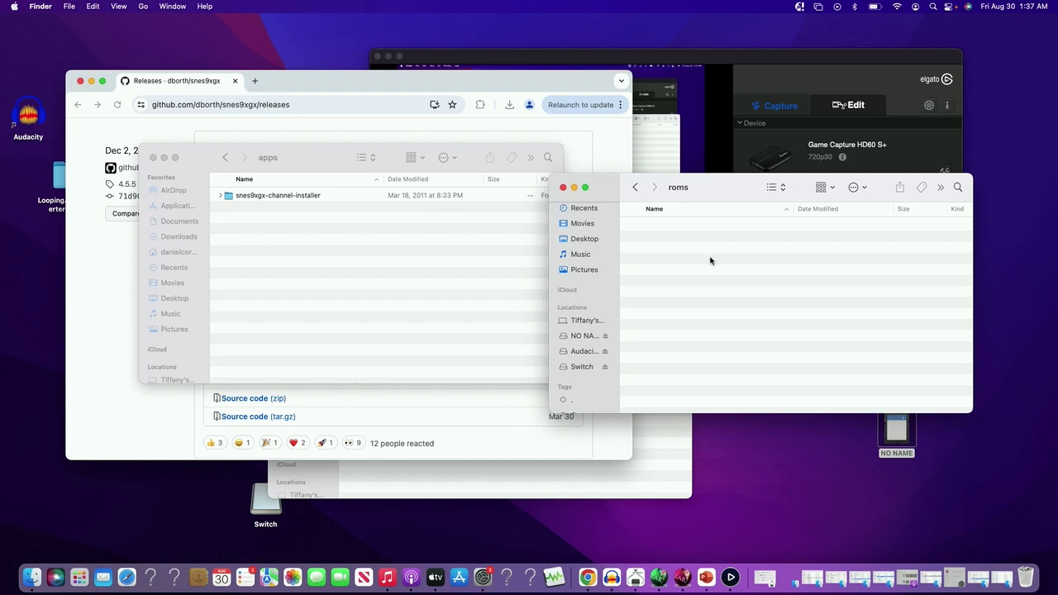
mouse_move(711, 245)
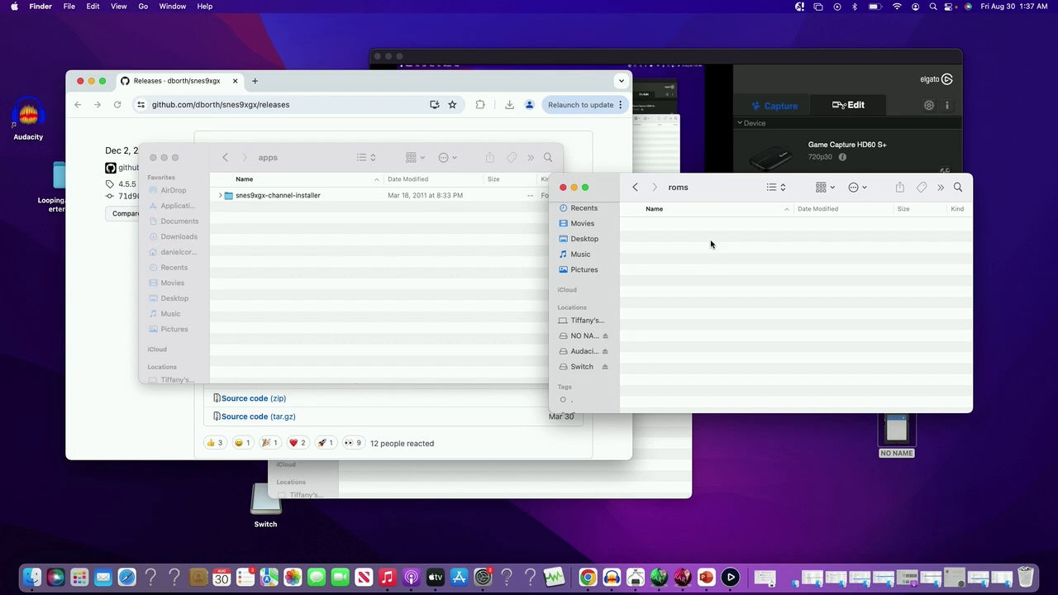
mouse_move(732, 291)
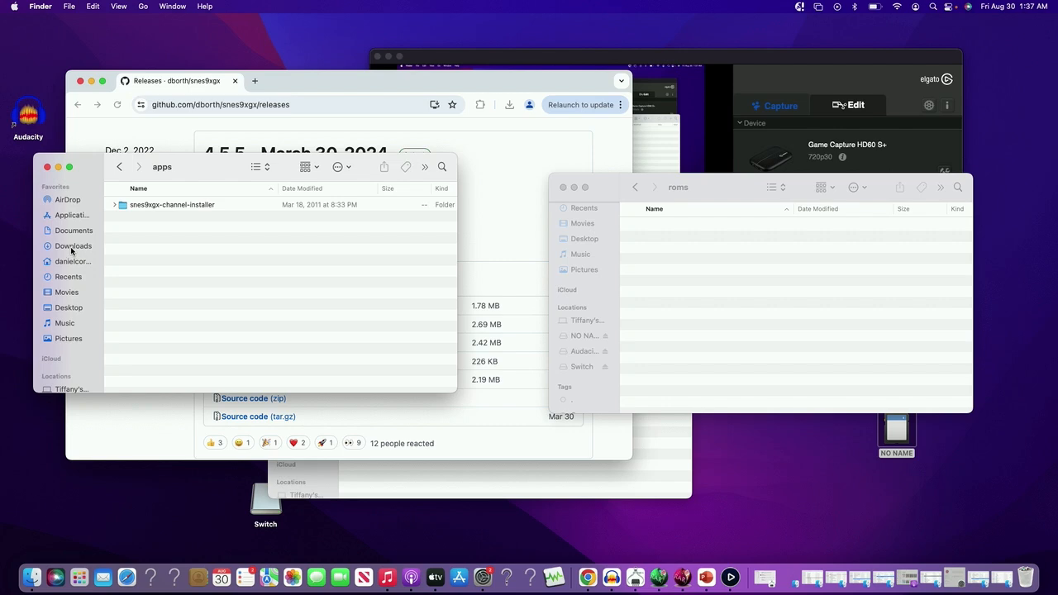
In Downloads, select the Donkey Kong Country (USA) (Rev 2) ROM for the roms folder.
left_click(72, 245)
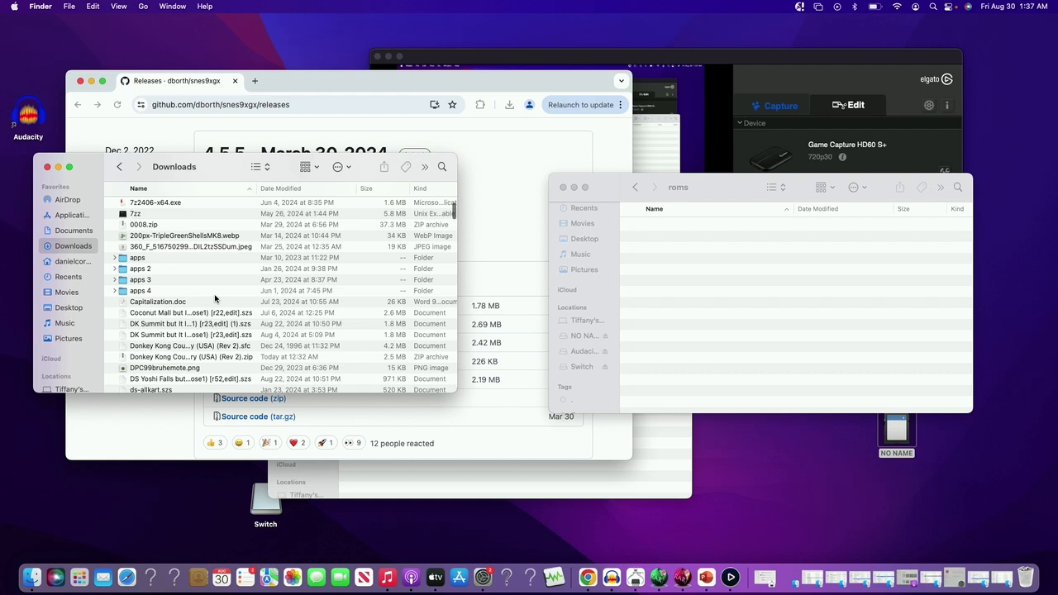
scroll("down", 3)
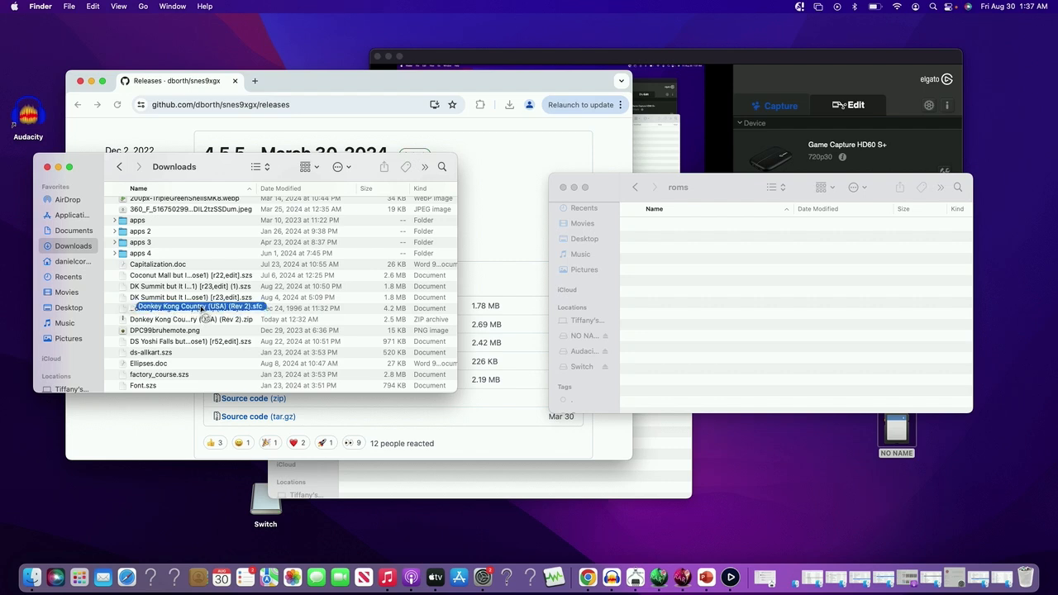
left_click(195, 309)
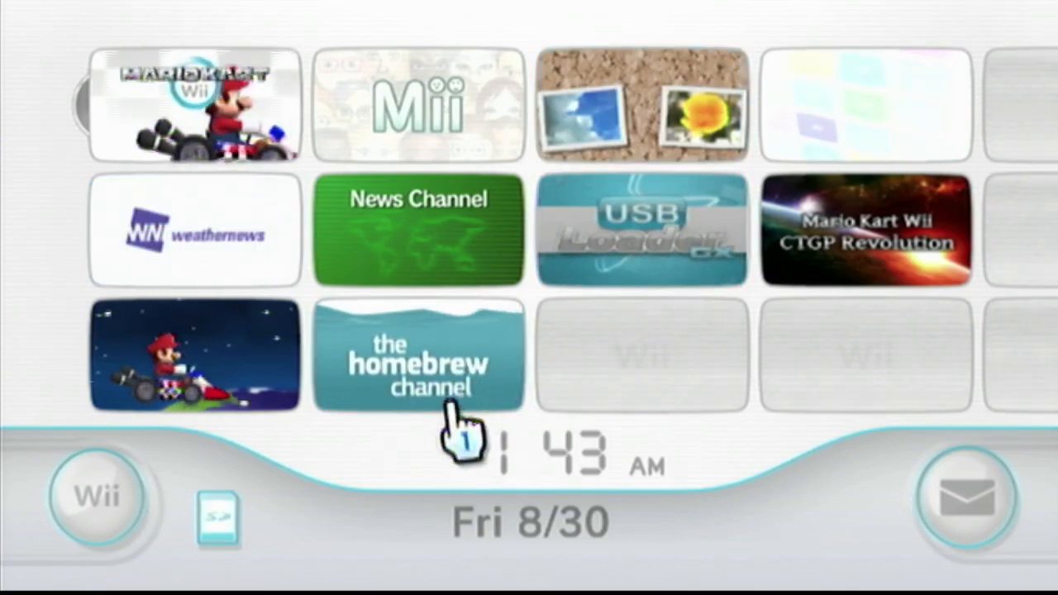
Launch the Homebrew Channel from the Wii Menu.
left_click(419, 364)
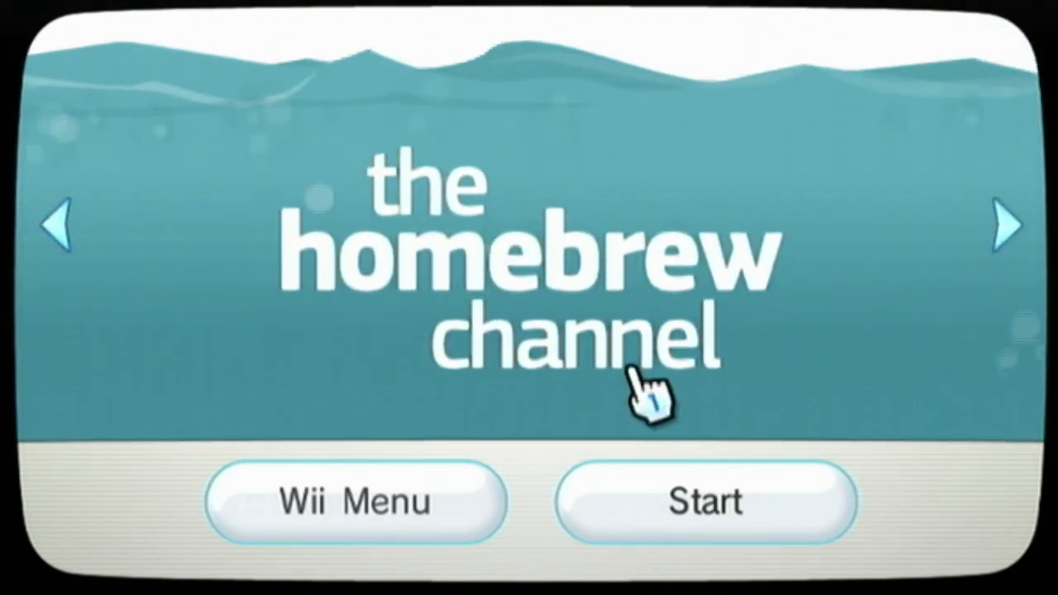
mouse_move(714, 476)
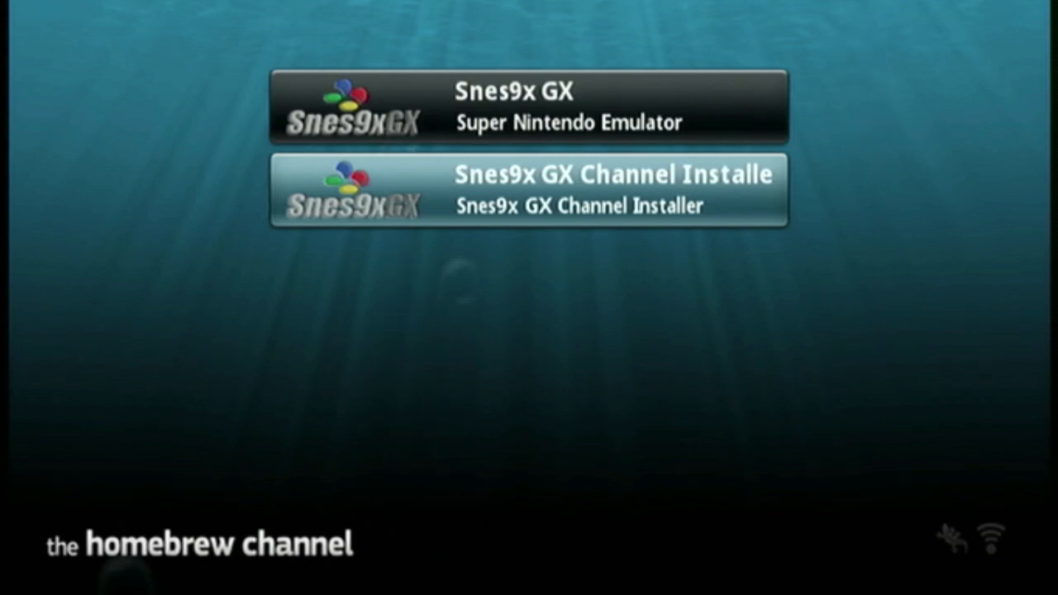
Load the Snes9x GX Channel Installer, confirm Install, and acknowledge the success message.
left_click(527, 188)
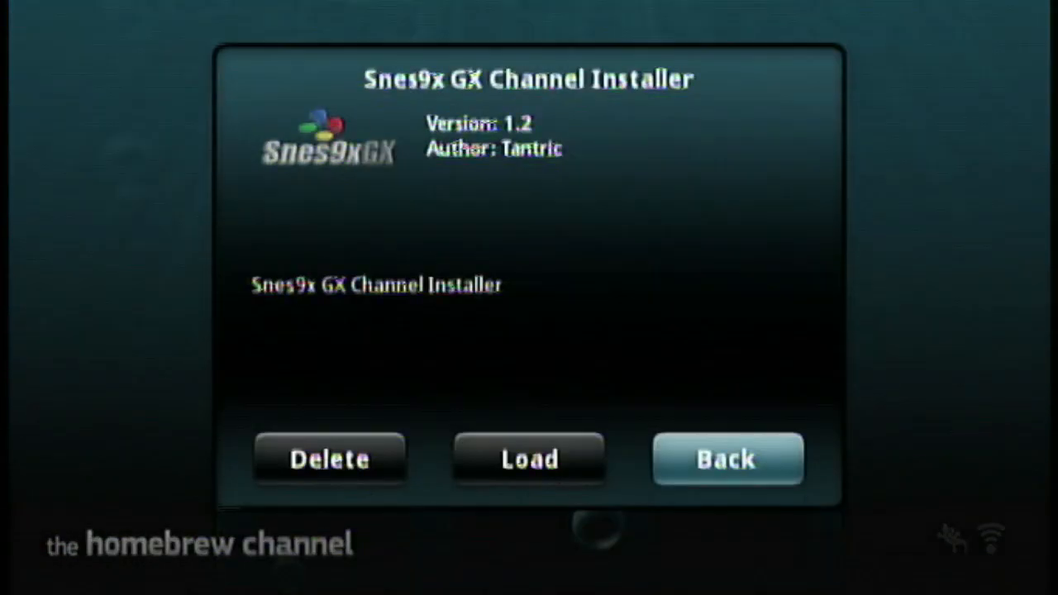
mouse_move(529, 460)
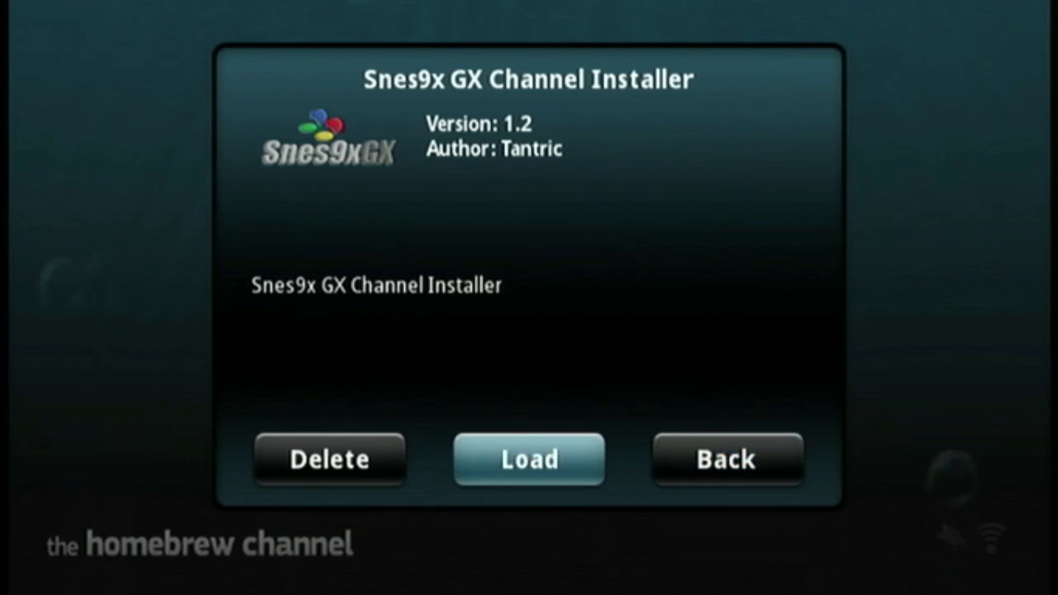
left_click(727, 459)
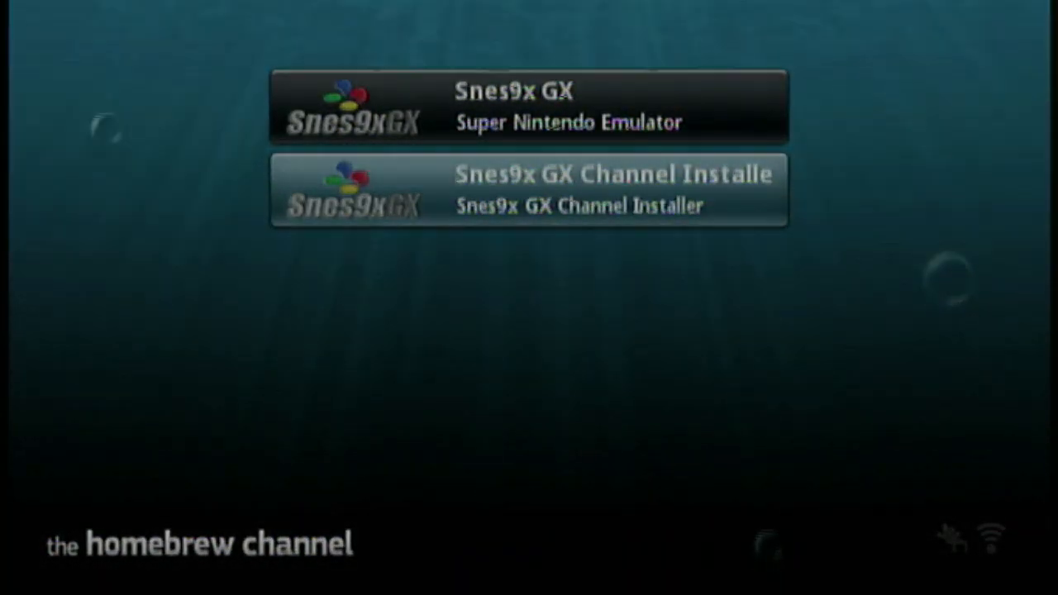
left_click(528, 188)
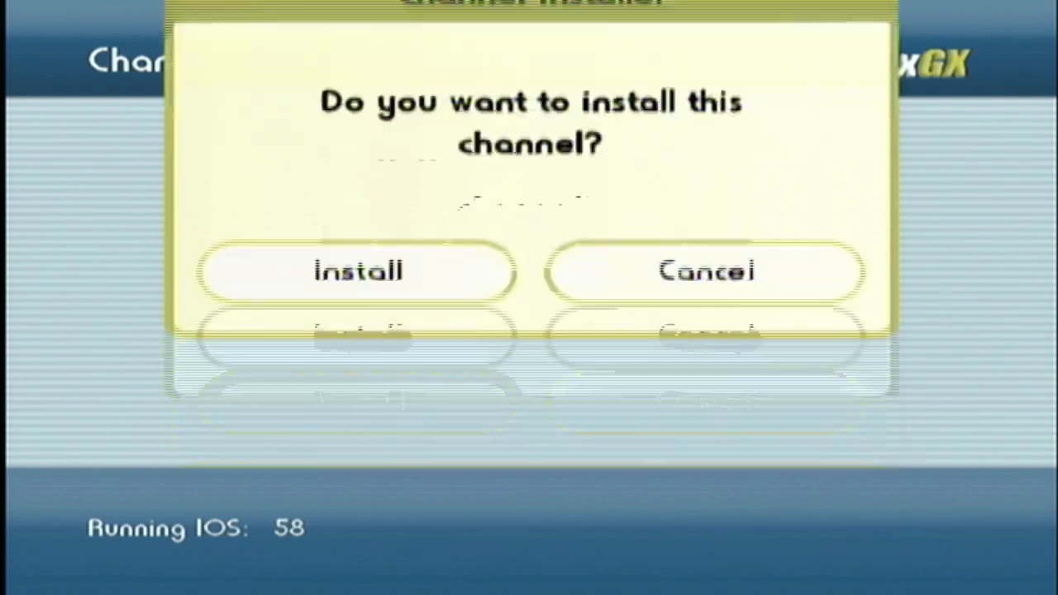
left_click(357, 271)
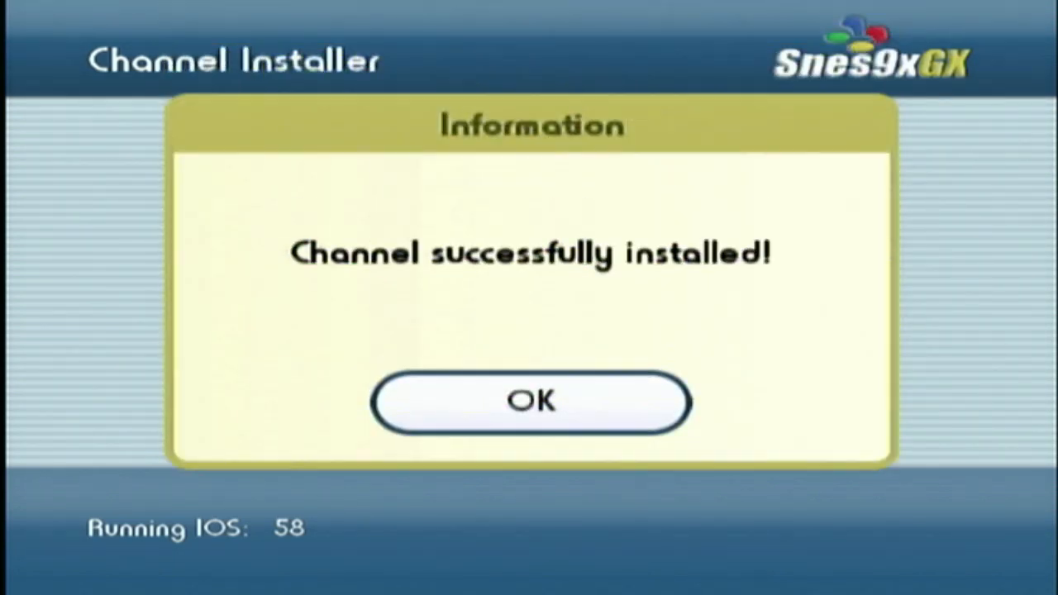
left_click(532, 403)
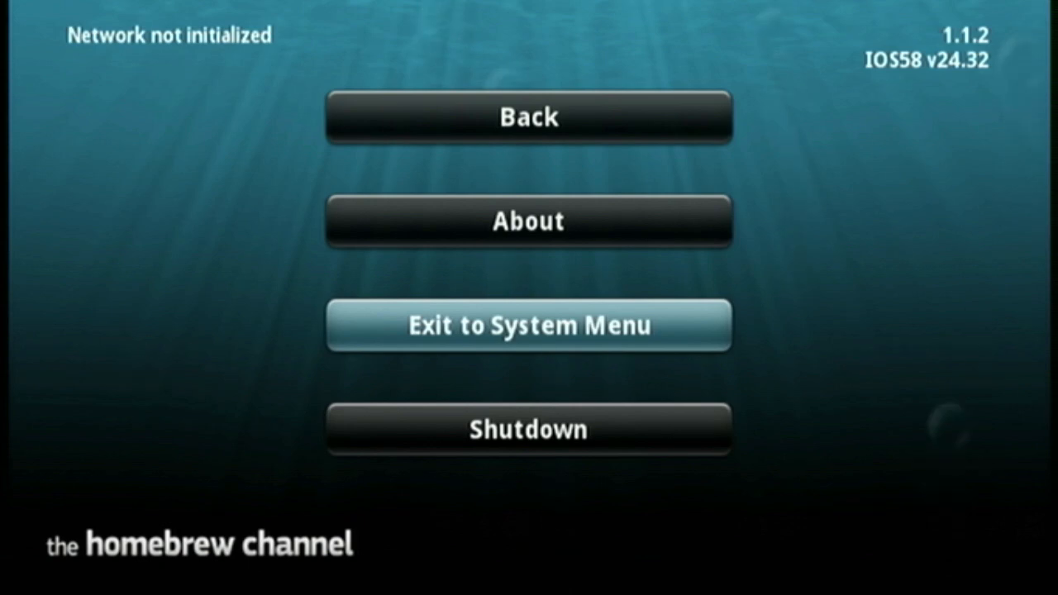
Exit to the Wii menu and start the new Snes9x GX channel listing Donkey Kong Country.
left_click(529, 325)
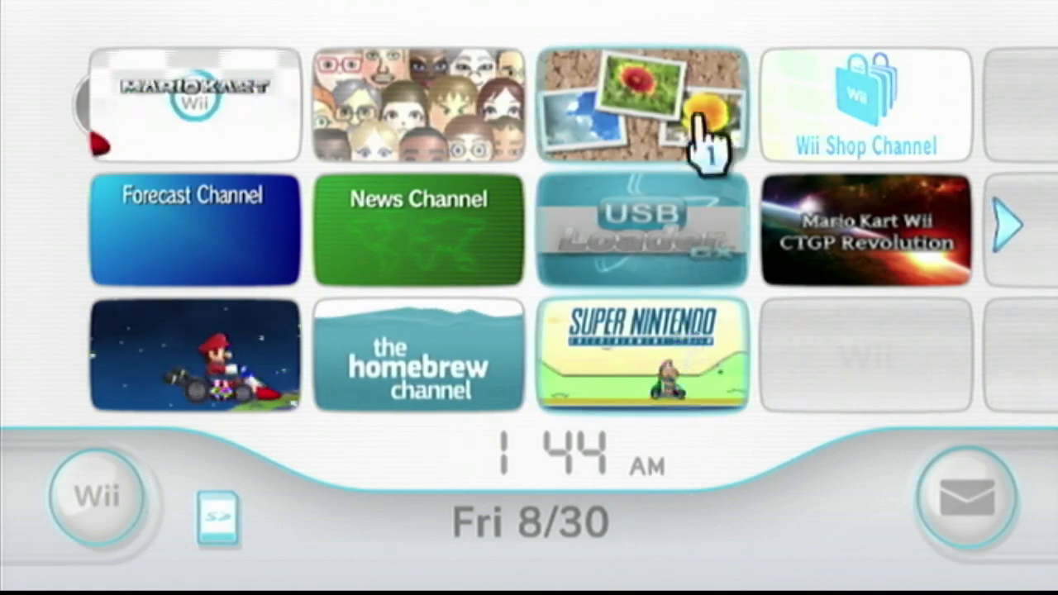
left_click(643, 356)
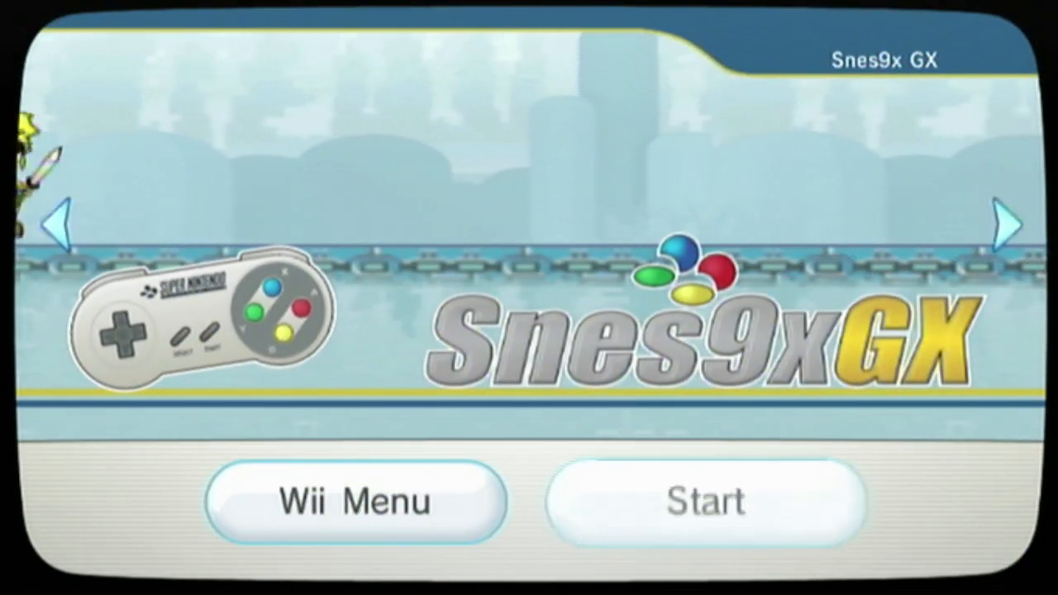
left_click(714, 501)
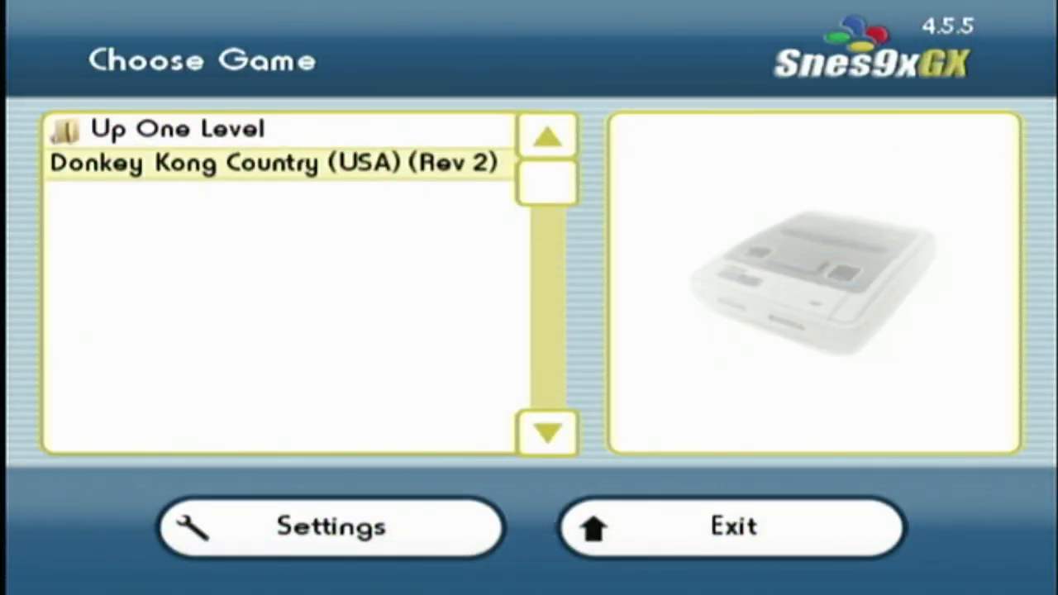